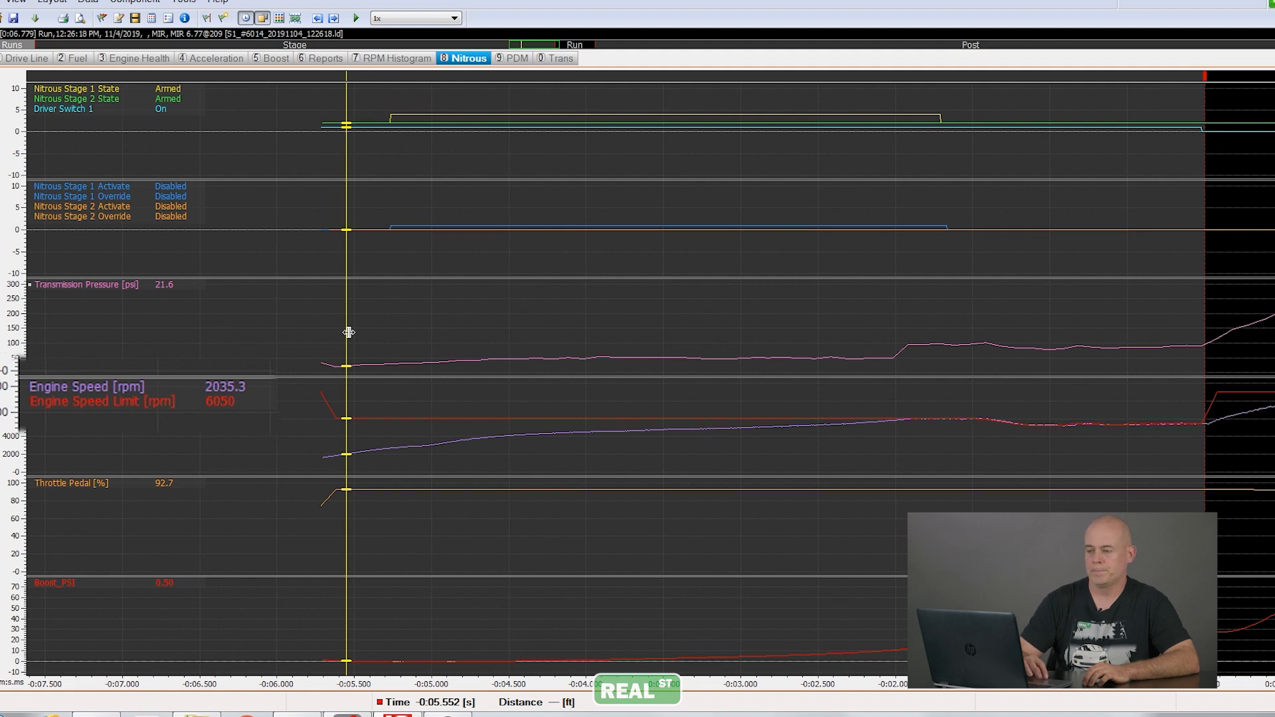
Step: Move the Nitrous worksheet cursor to -5.27 s, reading 2707 rpm
{"action": "left_click_drag", "start_coordinate": [346, 332], "coordinate": [382, 328]}
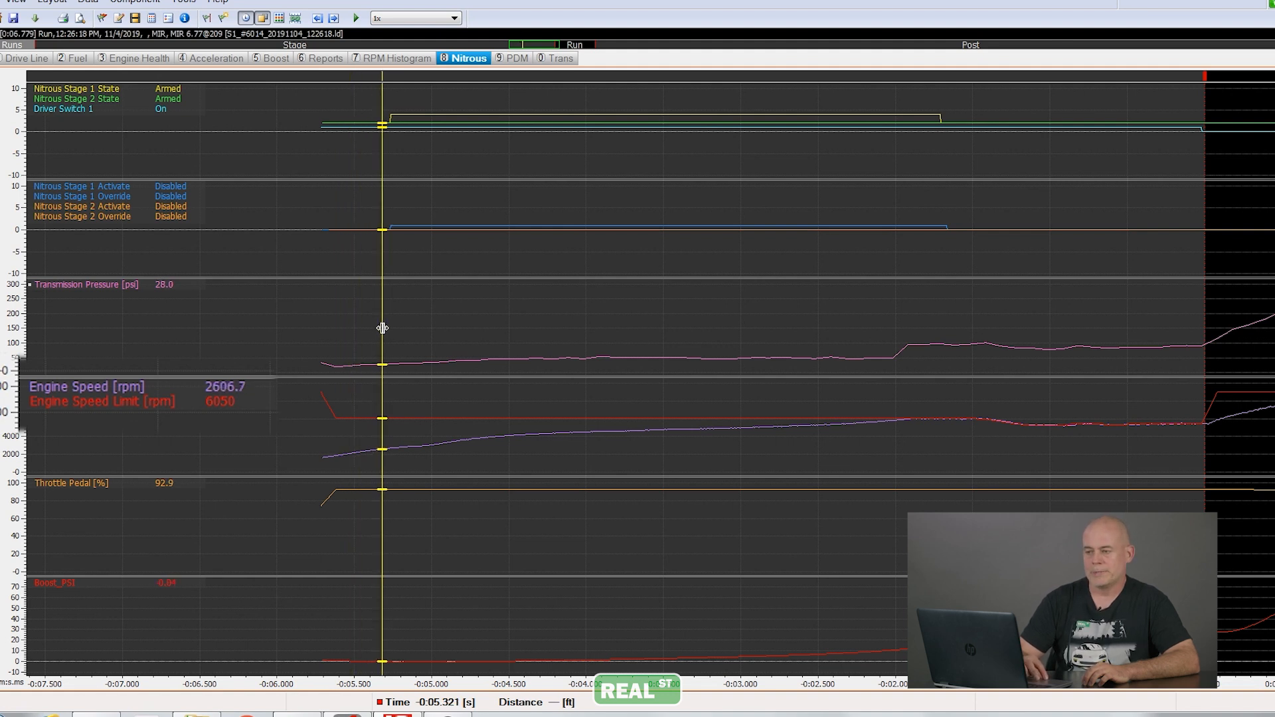
{"action": "left_click_drag", "start_coordinate": [383, 326], "coordinate": [390, 327]}
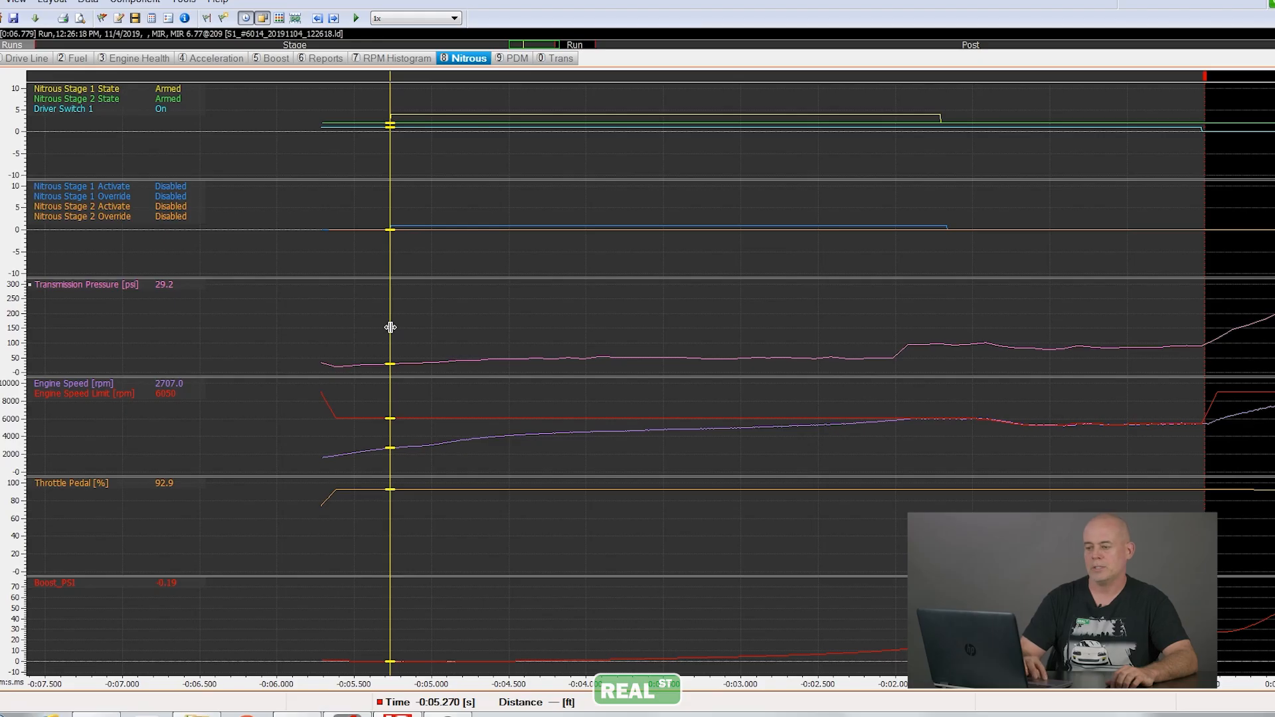
Step: Step the cursor through -4.8 s and -4.1 s to -2.659 s, Nitrous Stage 1 Active
{"action": "left_click_drag", "start_coordinate": [390, 326], "coordinate": [462, 315]}
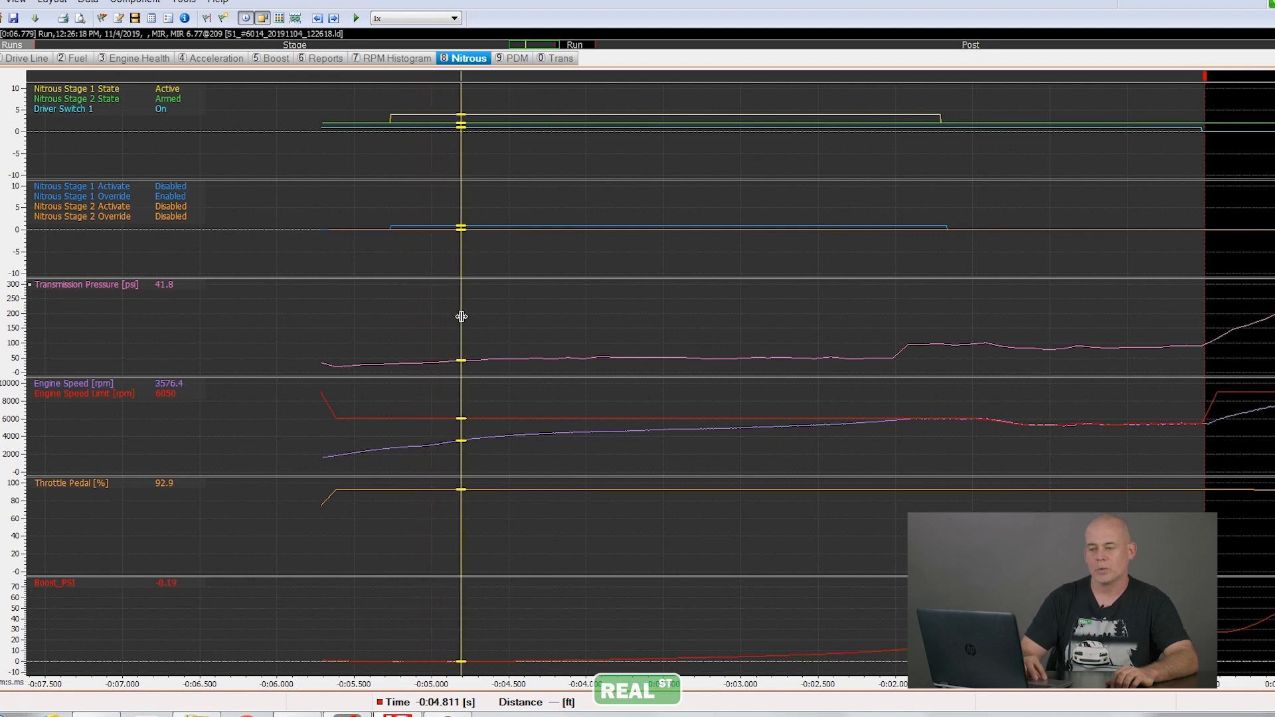
{"action": "left_click_drag", "start_coordinate": [462, 315], "coordinate": [566, 310]}
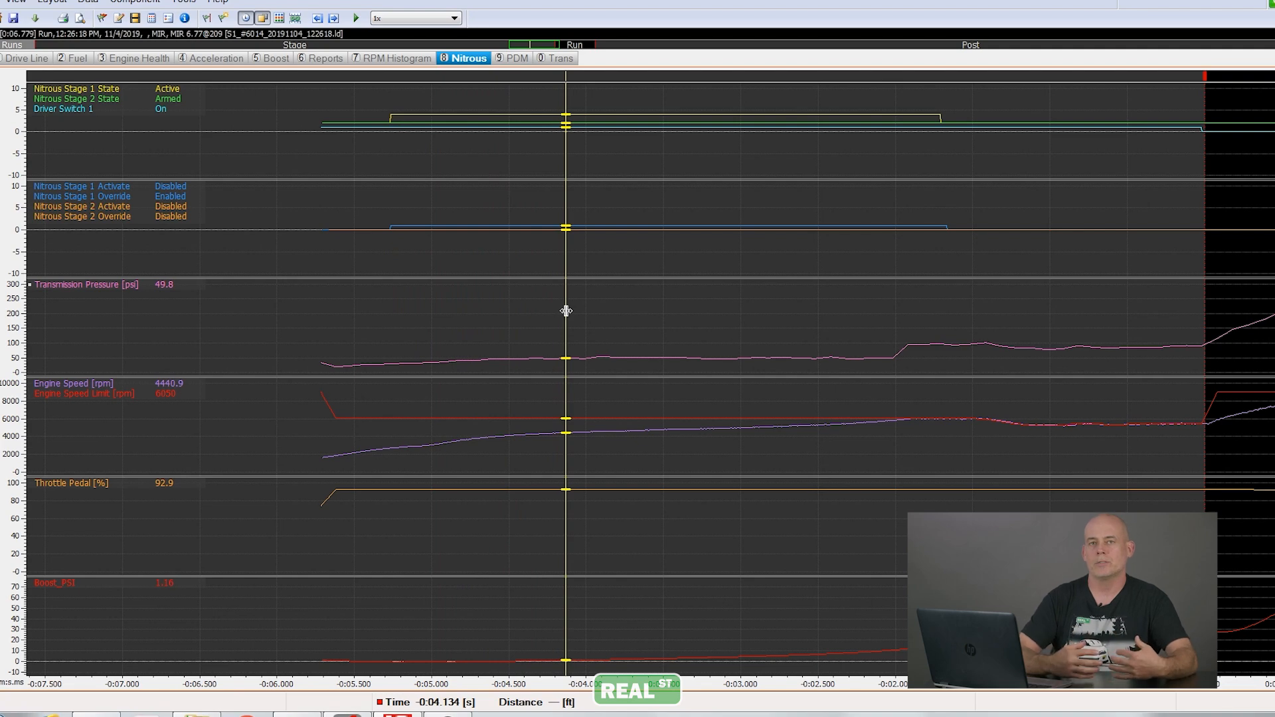
{"action": "left_click_drag", "start_coordinate": [567, 310], "coordinate": [794, 264]}
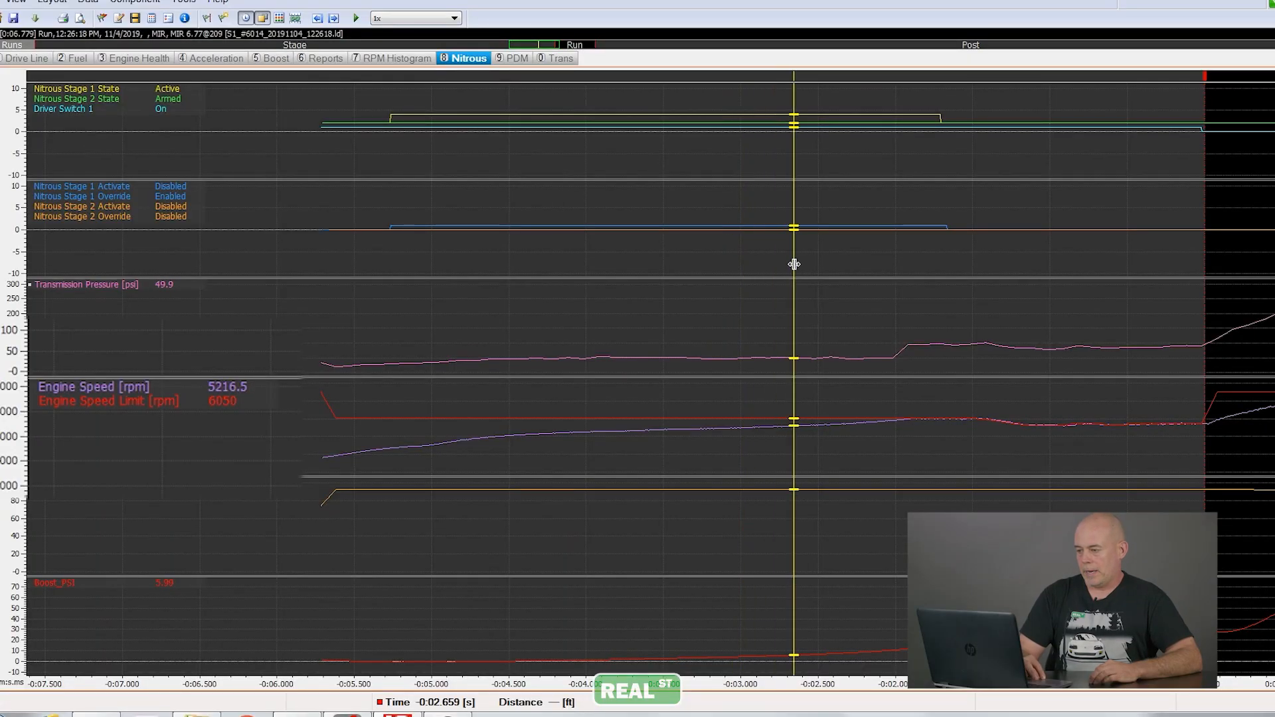
Step: Move the cursor to the launch point, reading 27.05 psi boost and 5456 rpm
{"action": "left_click_drag", "start_coordinate": [793, 264], "coordinate": [885, 252]}
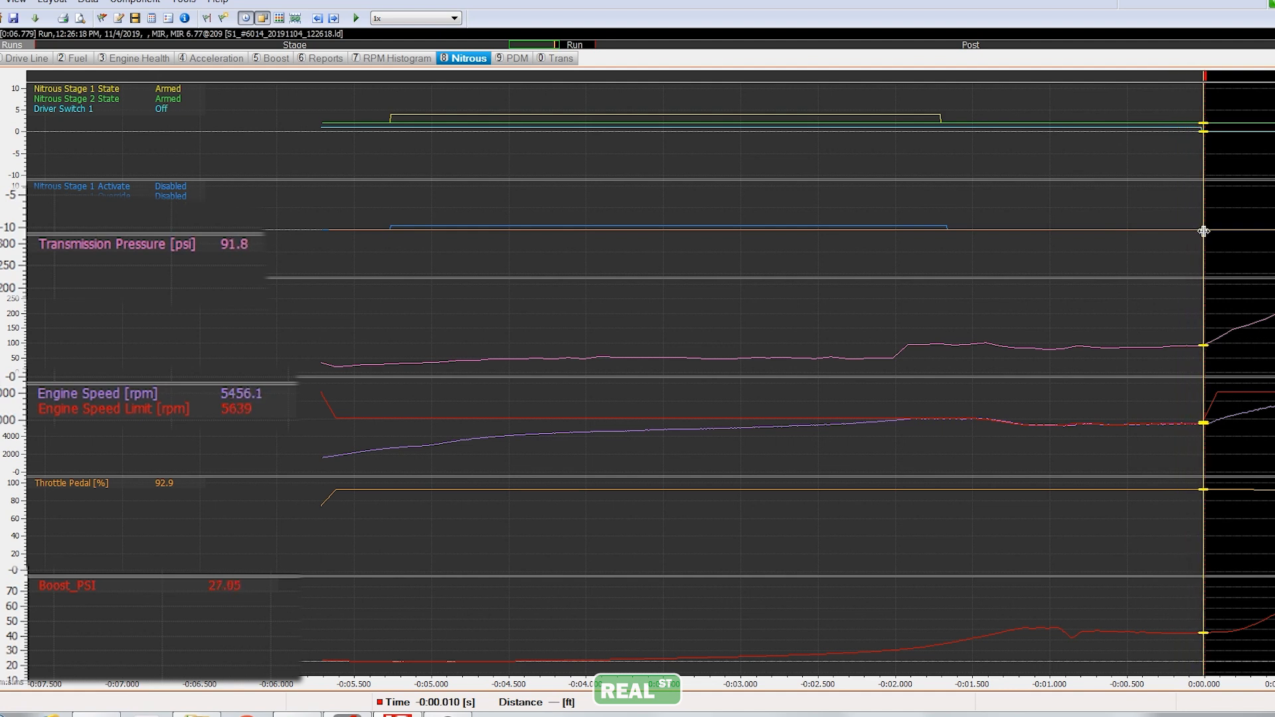
Step: On the Fuel worksheet, place the cursor at 0.666 s: 7787.7 rpm, 2.49 G, -7.6° trim
{"action": "left_click", "coordinate": [76, 58]}
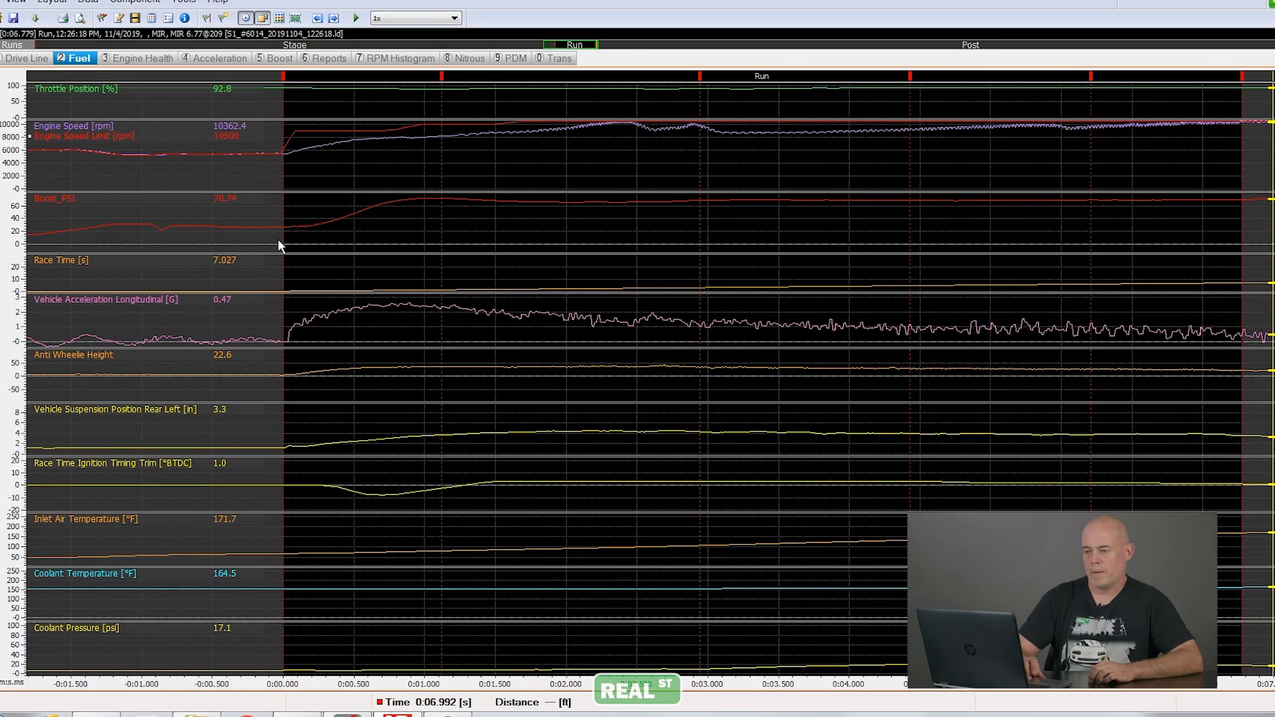
{"action": "left_click", "coordinate": [340, 228]}
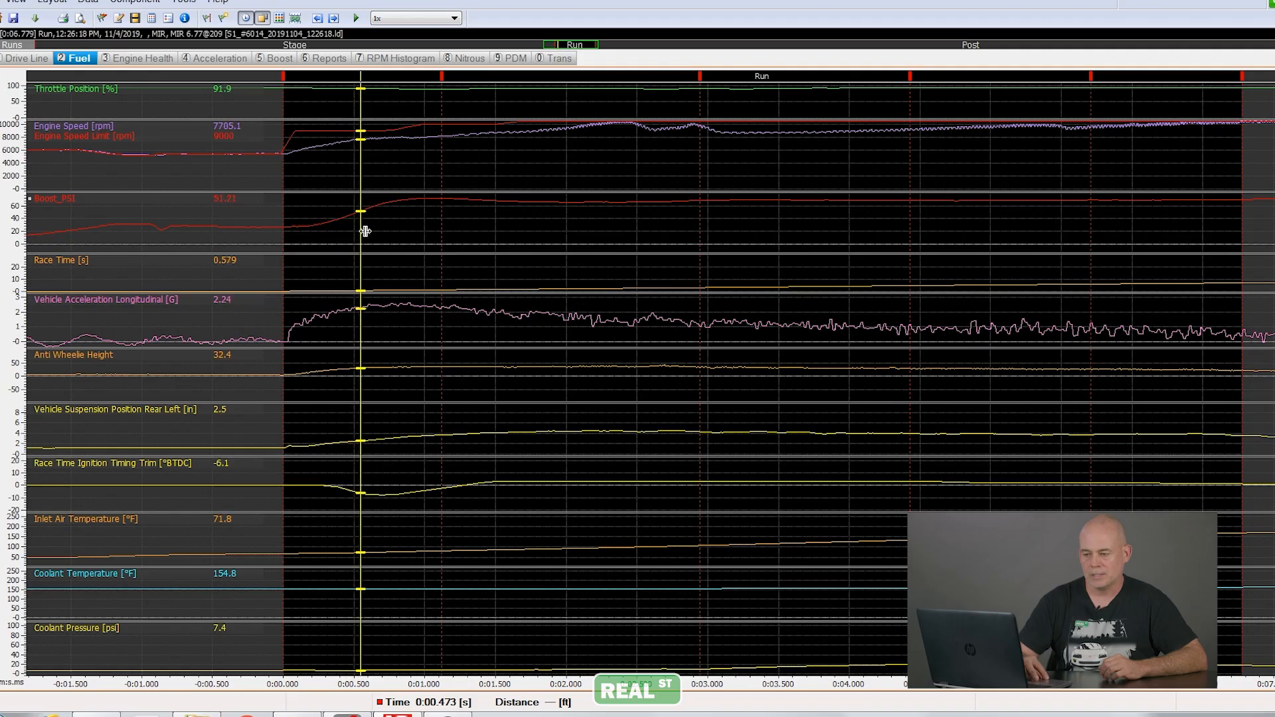
{"action": "left_click_drag", "start_coordinate": [361, 232], "coordinate": [377, 233]}
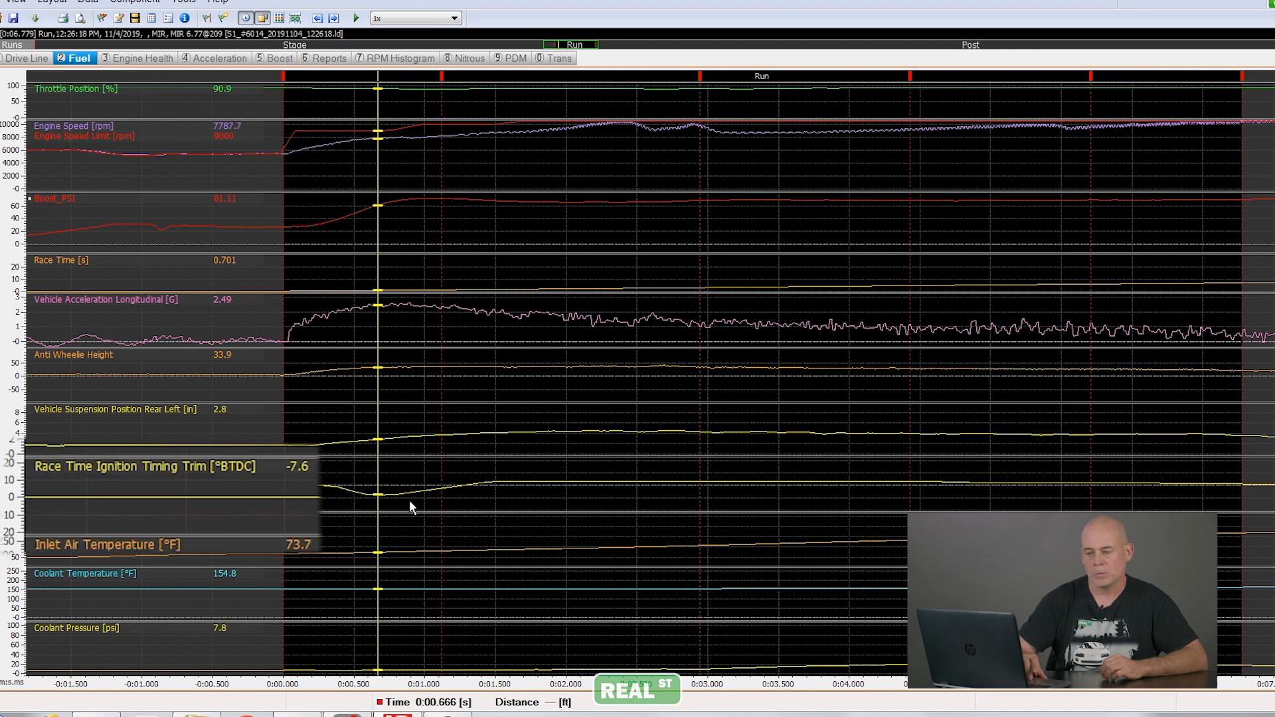
{"action": "mouse_move", "coordinate": [348, 500]}
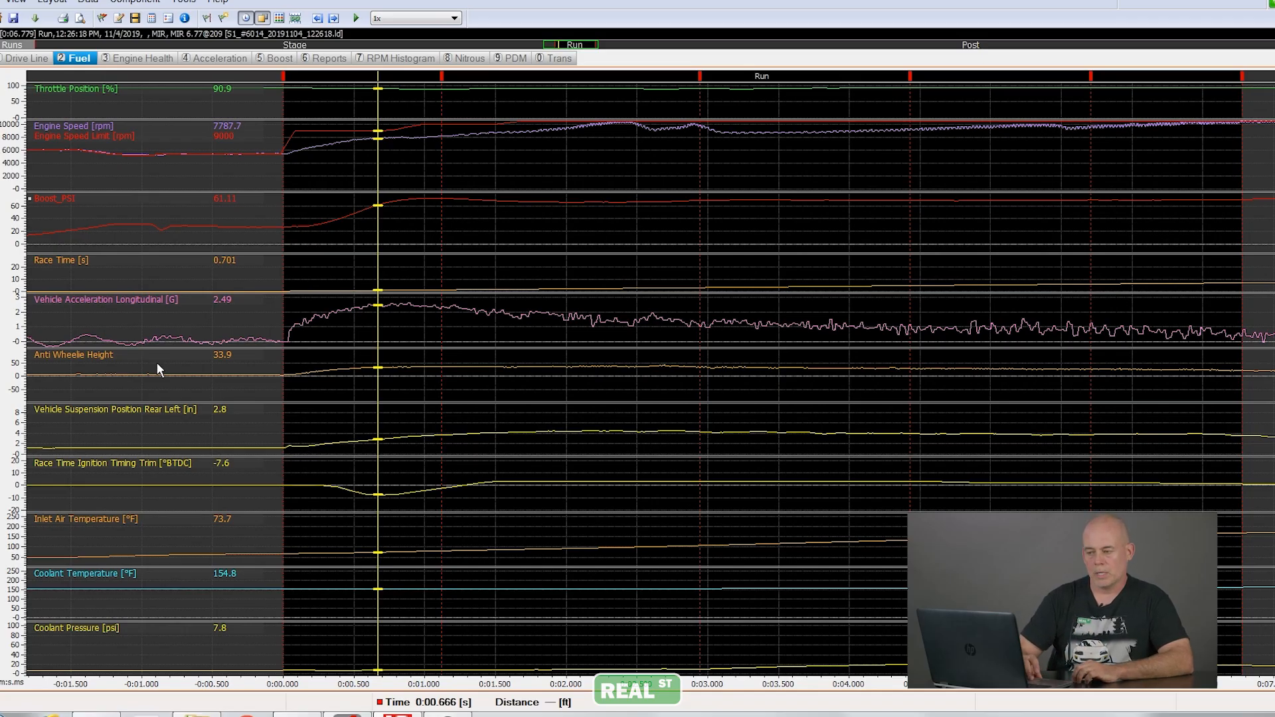
{"action": "mouse_move", "coordinate": [395, 392]}
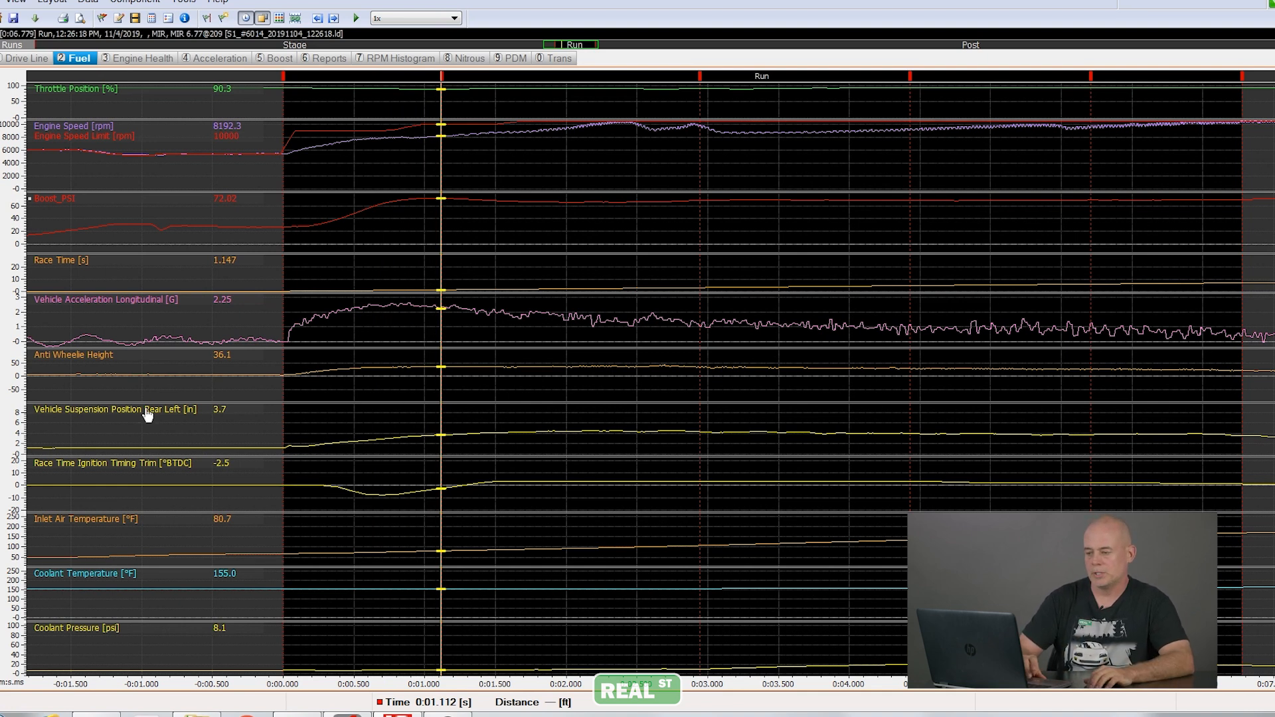
{"action": "mouse_move", "coordinate": [496, 438]}
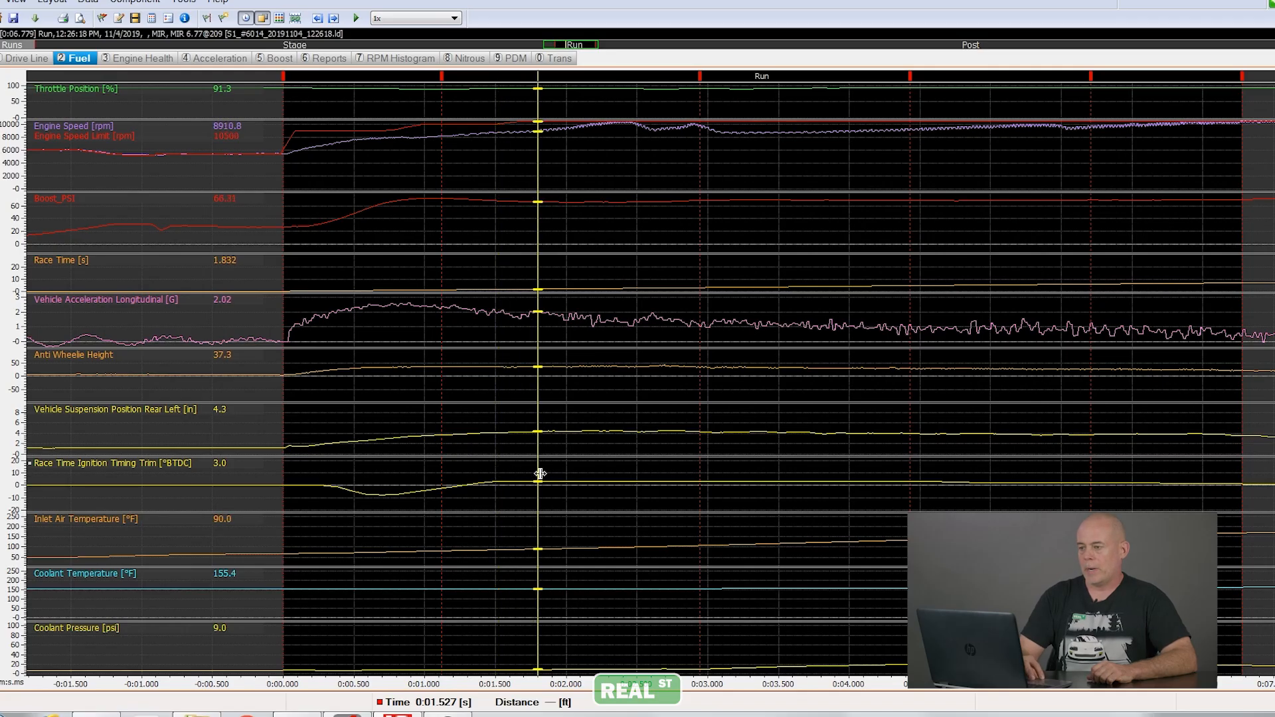
Step: Drag the cursor from about 2 s to 3.144 s: inlet 109.8 °F, coolant 156.4 °F, 11.8 psi
{"action": "left_click_drag", "start_coordinate": [537, 456], "coordinate": [618, 456]}
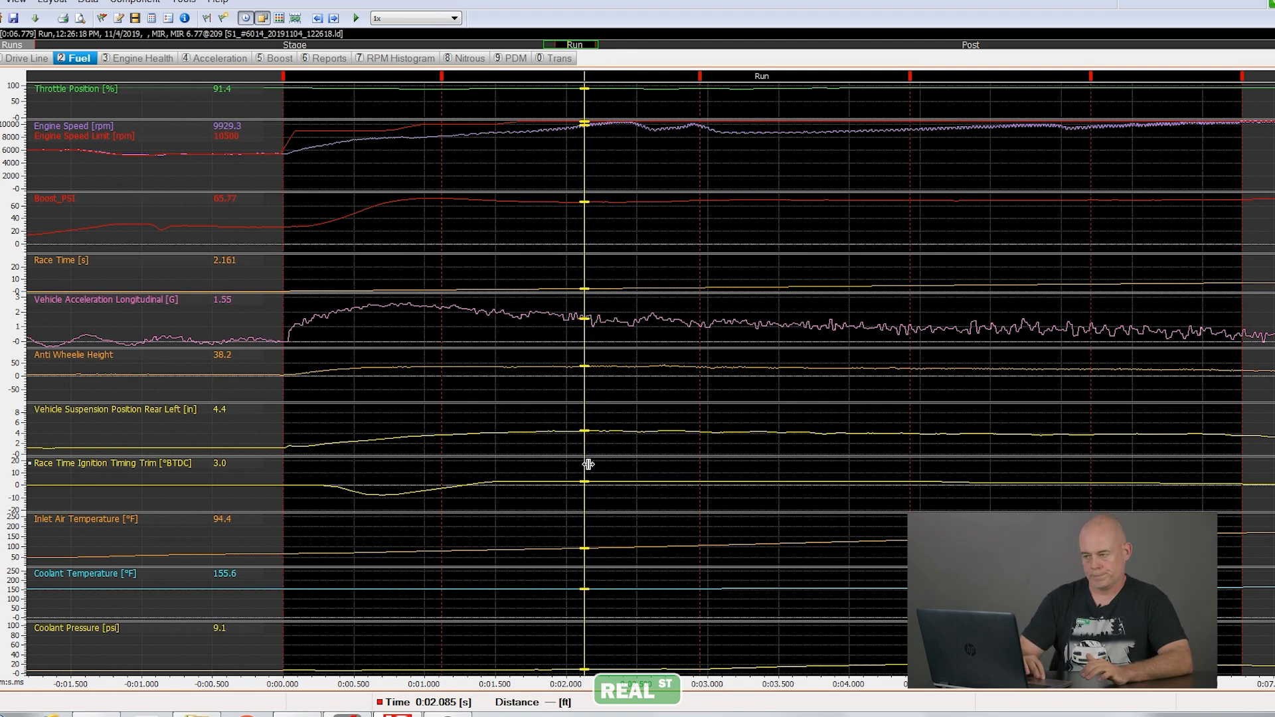
{"action": "left_click_drag", "start_coordinate": [583, 464], "coordinate": [626, 467]}
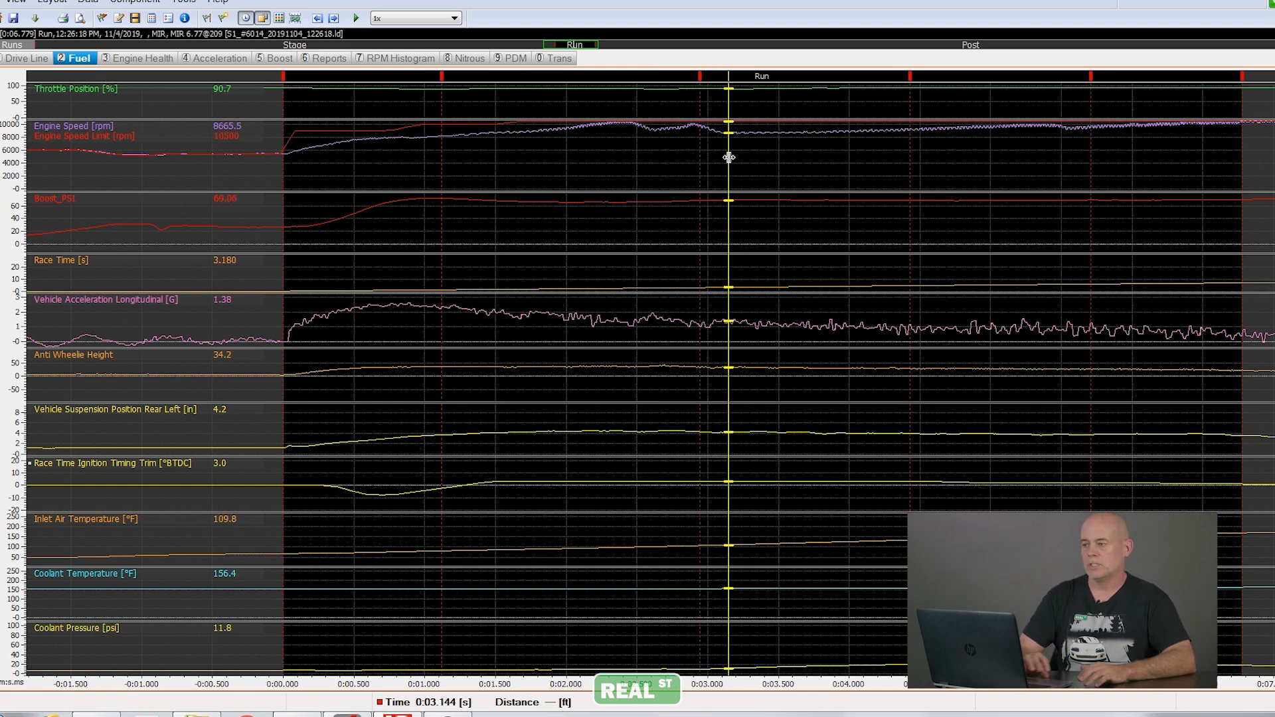
Step: Drag the cursor again, checking coolant and inlet temperatures; it lands at launch (0.007 s)
{"action": "left_click_drag", "start_coordinate": [728, 156], "coordinate": [793, 159]}
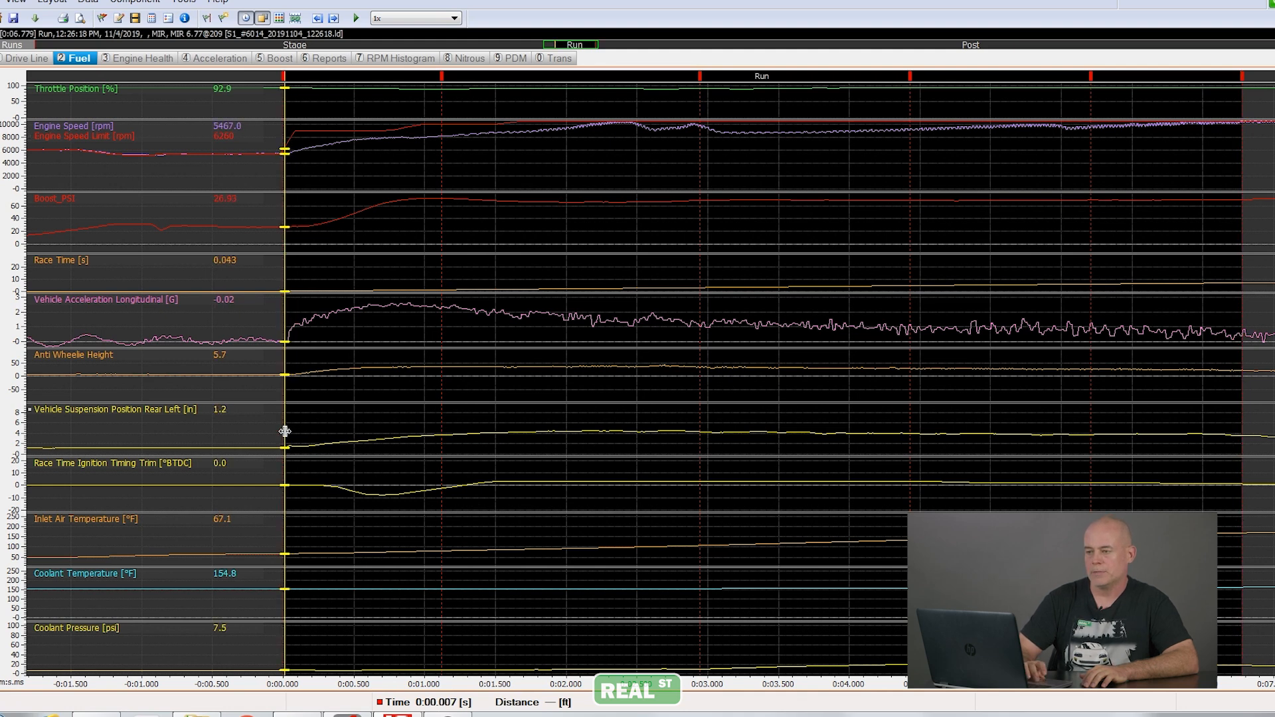
Step: Play back the run from launch alongside the onboard drag-strip video
{"action": "left_click", "coordinate": [355, 18]}
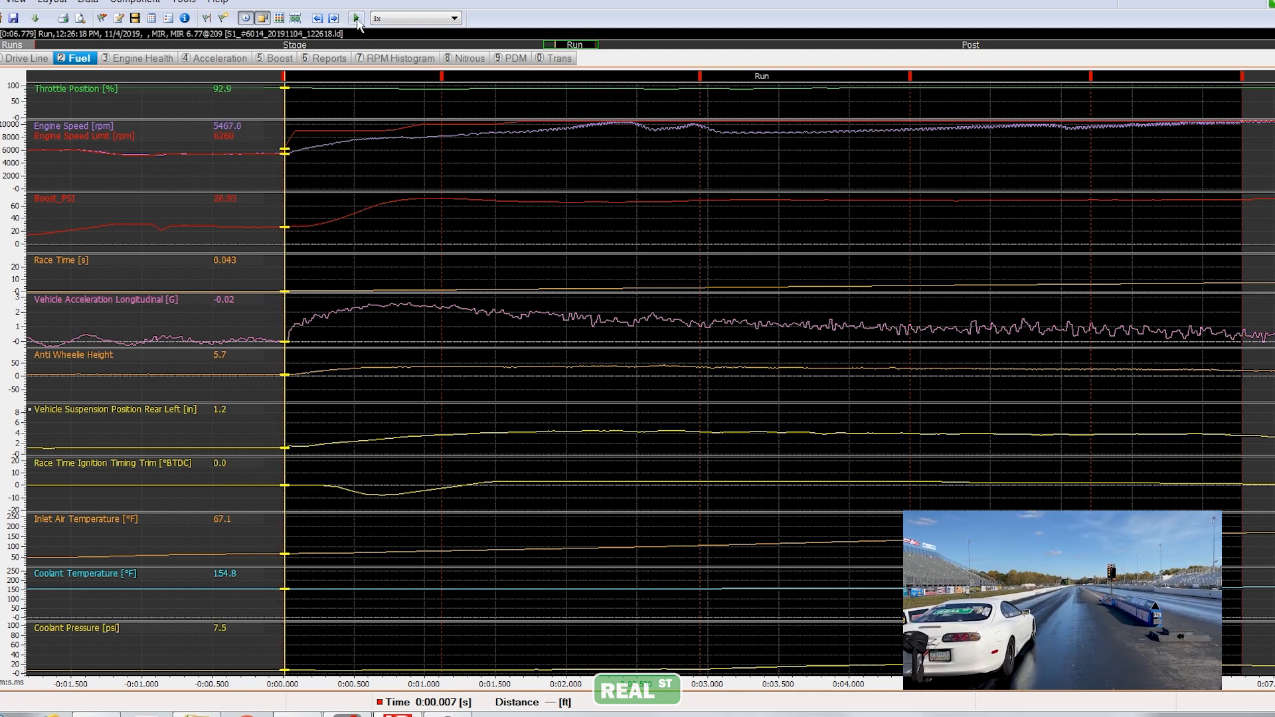